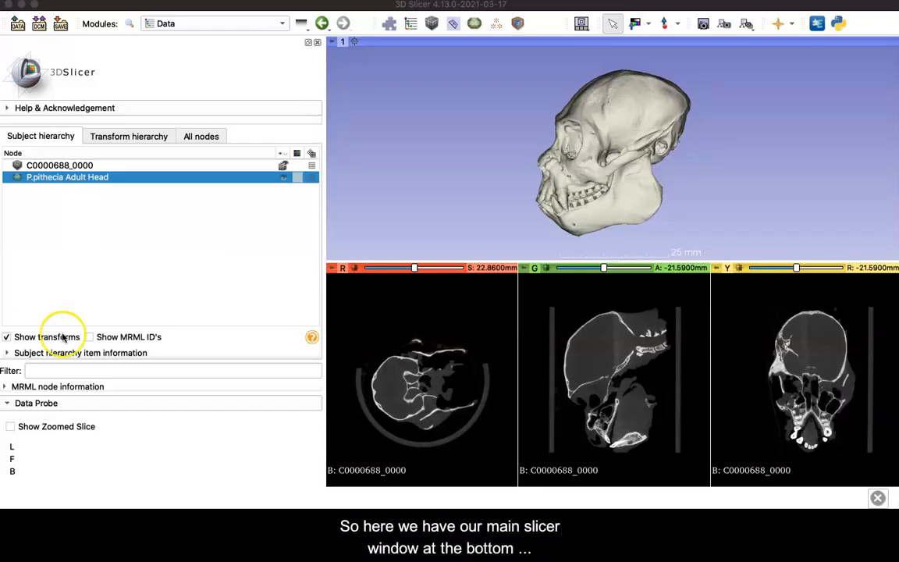
{"action": "mouse_move", "coordinate": [472, 365]}
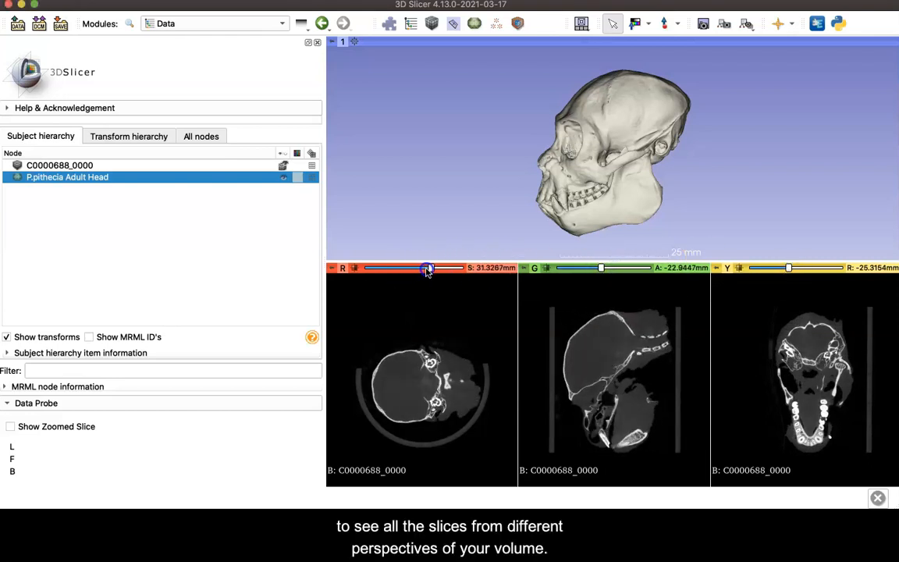
- Scroll through the axial CT slices and rotate the skull model to a front view
{"action": "left_click_drag", "start_coordinate": [427, 268], "coordinate": [402, 267]}
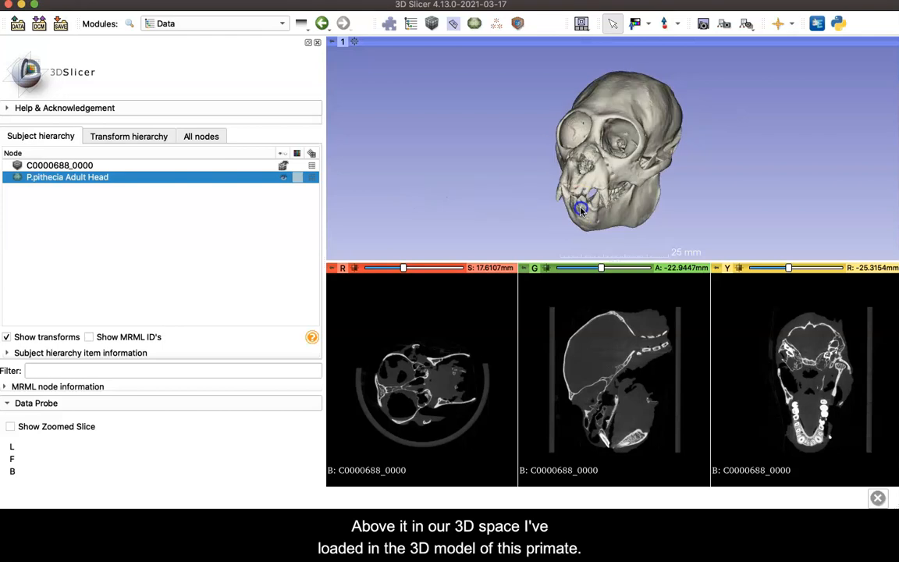
{"action": "left_click_drag", "start_coordinate": [581, 211], "coordinate": [466, 235]}
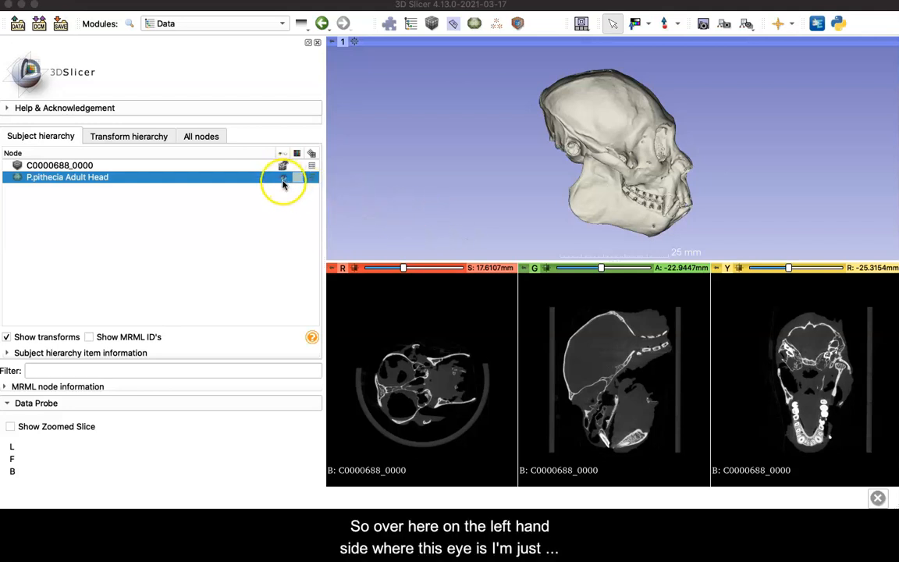
- Toggle the eye icon of the P.pithecia Adult Head model off to hide it
{"action": "left_click", "coordinate": [283, 177]}
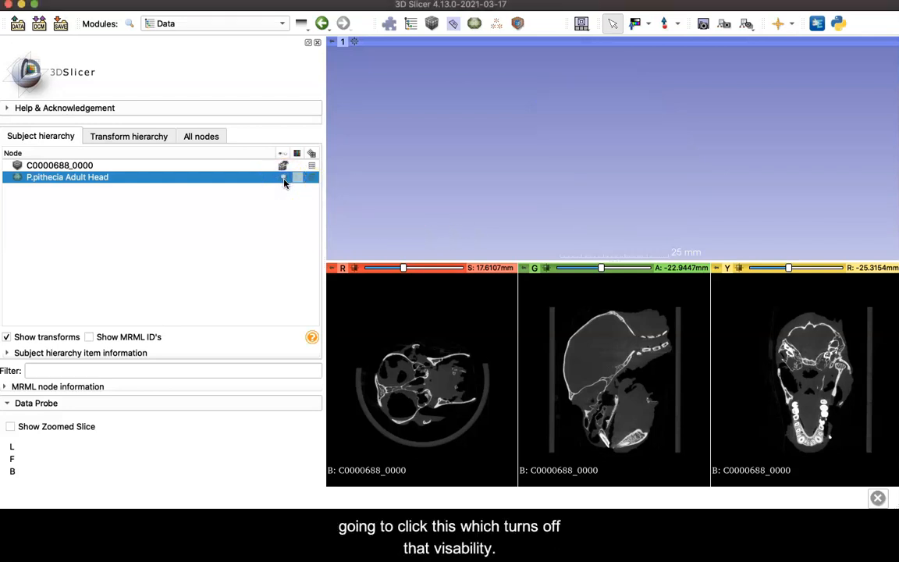
{"action": "left_click", "coordinate": [284, 176]}
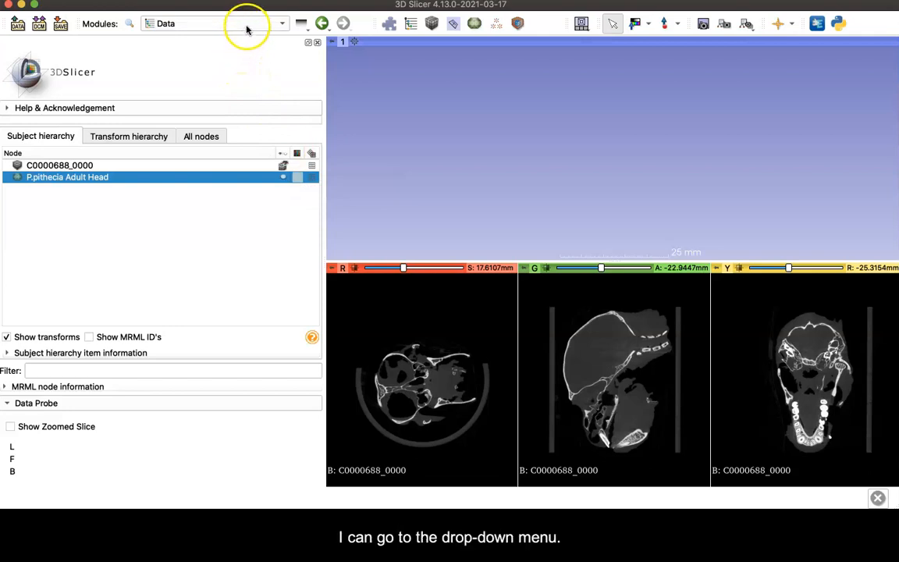
- Choose Volume Rendering from the Modules list
{"action": "left_click", "coordinate": [281, 23]}
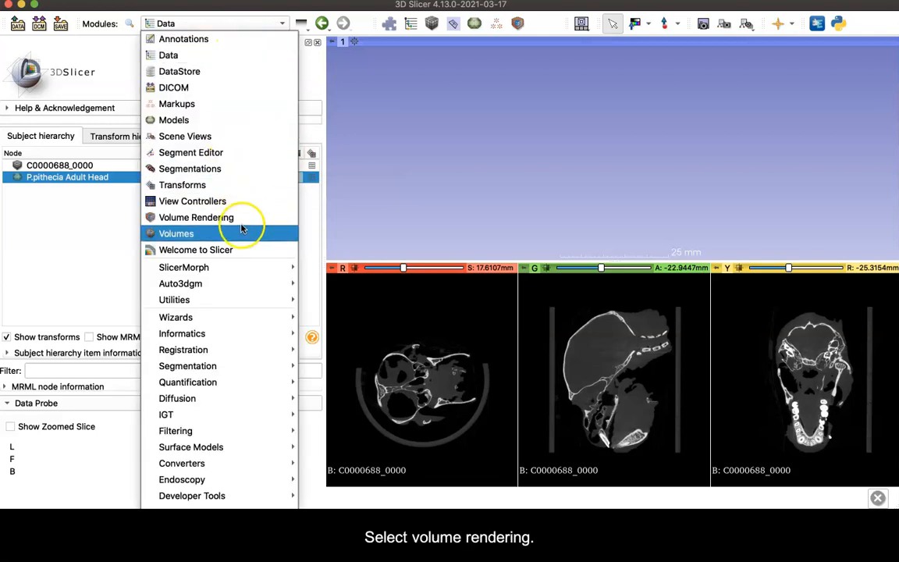
{"action": "left_click", "coordinate": [196, 217]}
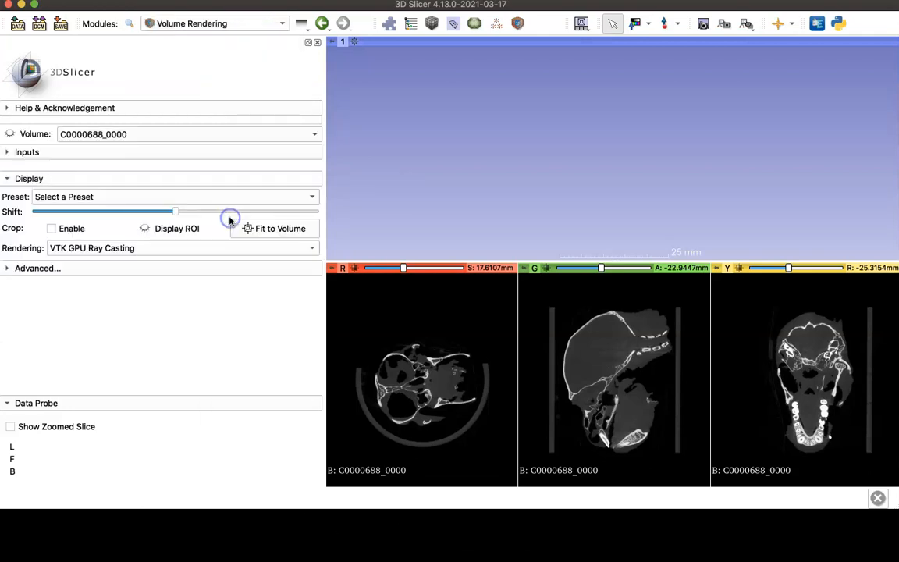
{"action": "mouse_move", "coordinate": [378, 60]}
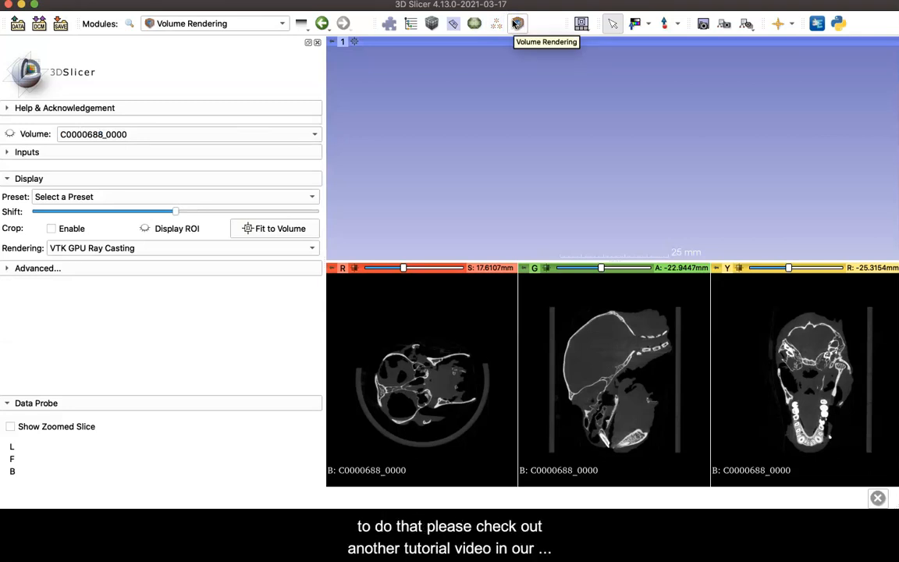
{"action": "mouse_move", "coordinate": [507, 43]}
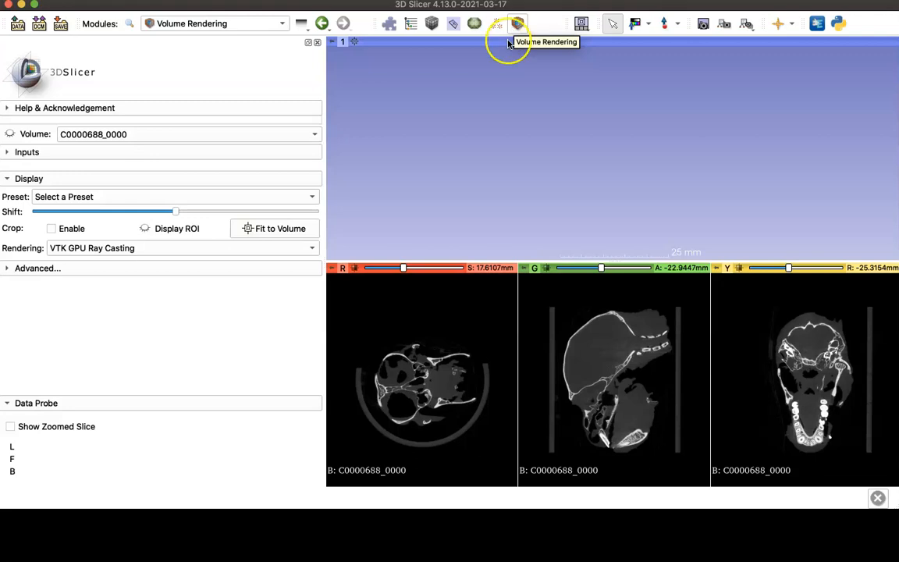
{"action": "mouse_move", "coordinate": [499, 107]}
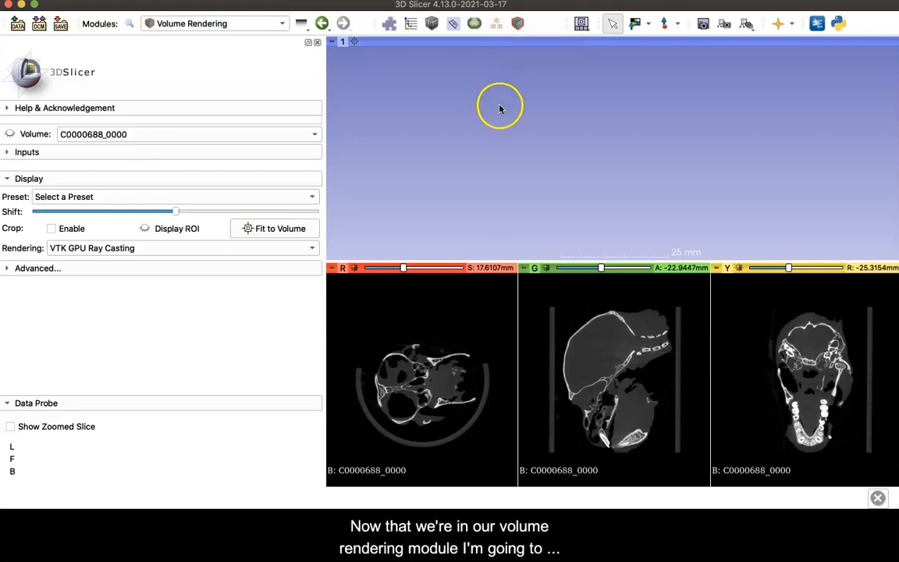
{"action": "mouse_move", "coordinate": [10, 133]}
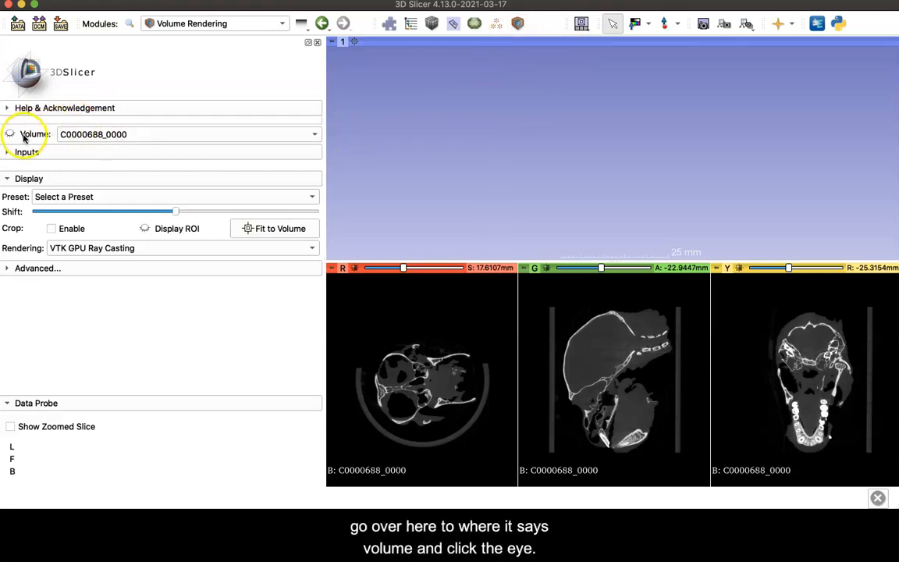
- Turn on volume rendering of the CT volume and shift it to hide surrounding material
{"action": "left_click", "coordinate": [10, 134]}
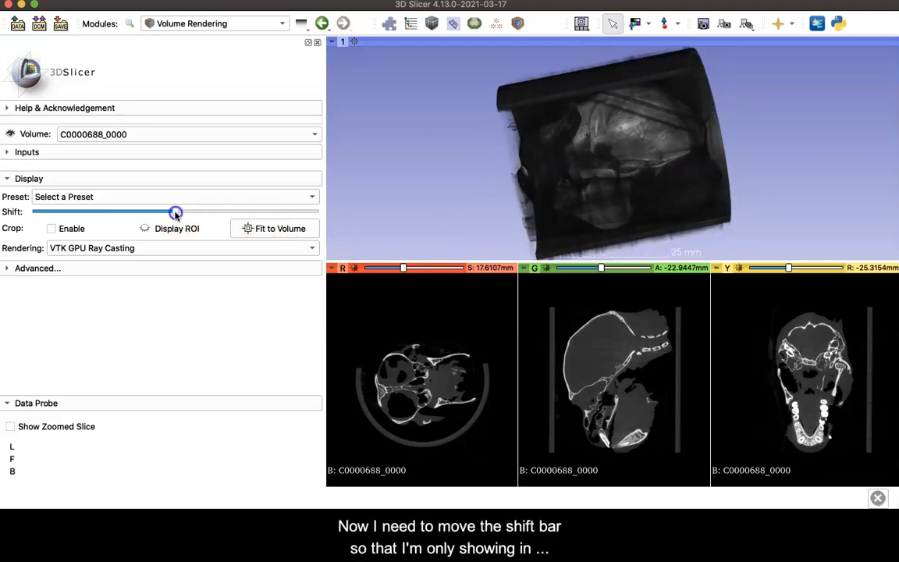
{"action": "left_click_drag", "start_coordinate": [175, 212], "coordinate": [191, 212]}
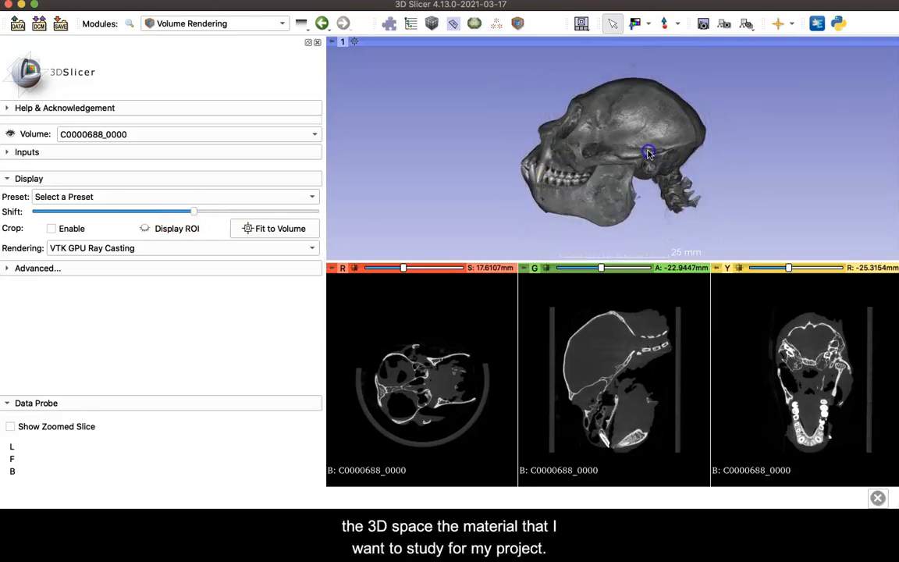
{"action": "left_click_drag", "start_coordinate": [648, 152], "coordinate": [837, 217]}
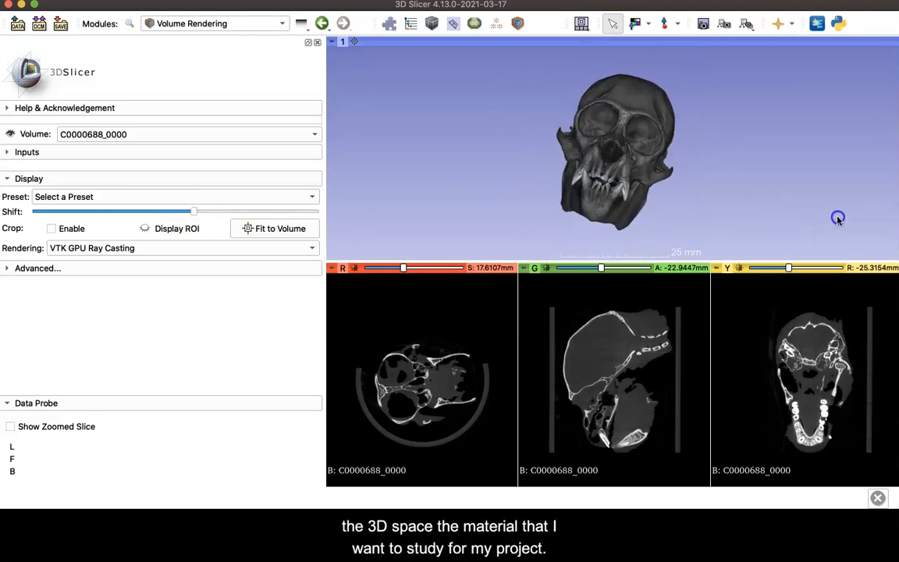
- Retune the Shift slider to strip surrounding material and examine the skull's face and sides
{"action": "left_click_drag", "start_coordinate": [193, 212], "coordinate": [194, 212]}
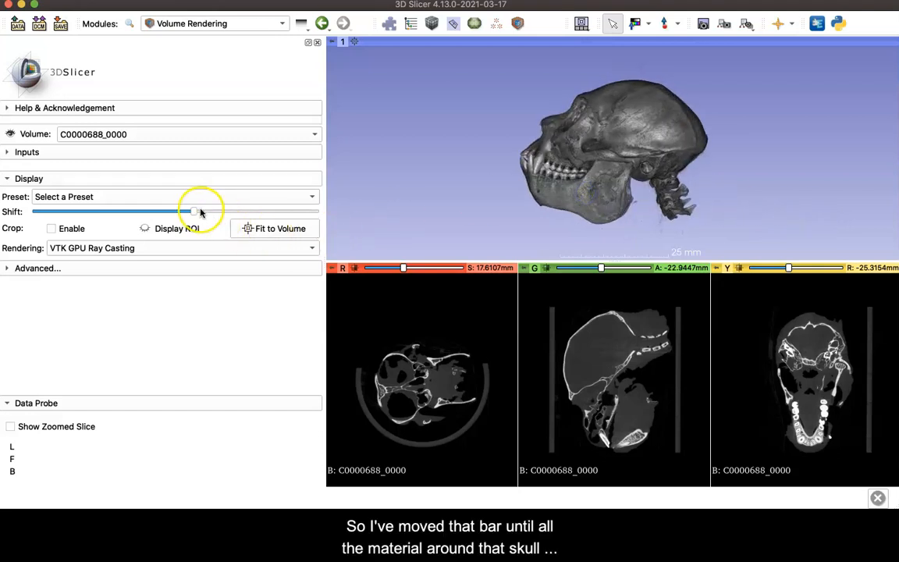
{"action": "left_click_drag", "start_coordinate": [200, 211], "coordinate": [189, 211]}
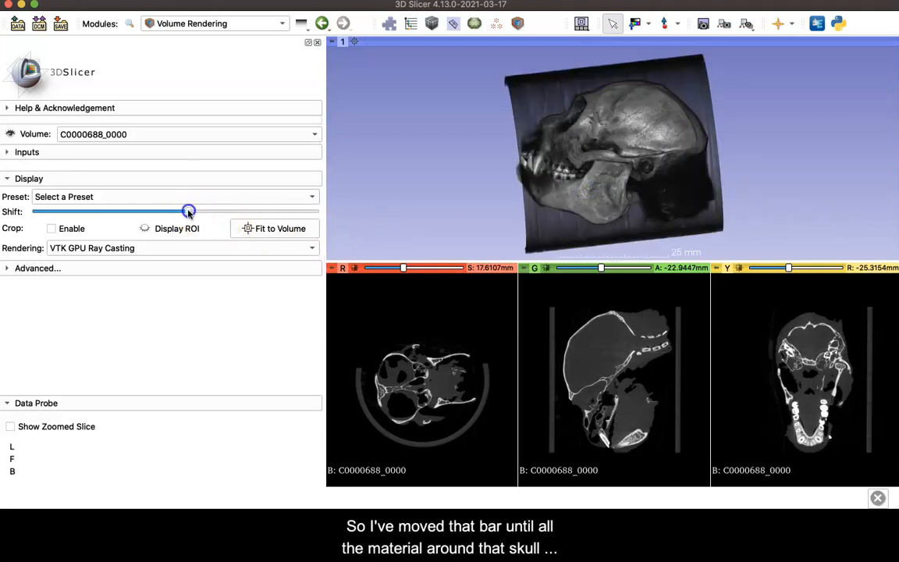
{"action": "left_click_drag", "start_coordinate": [188, 210], "coordinate": [198, 211]}
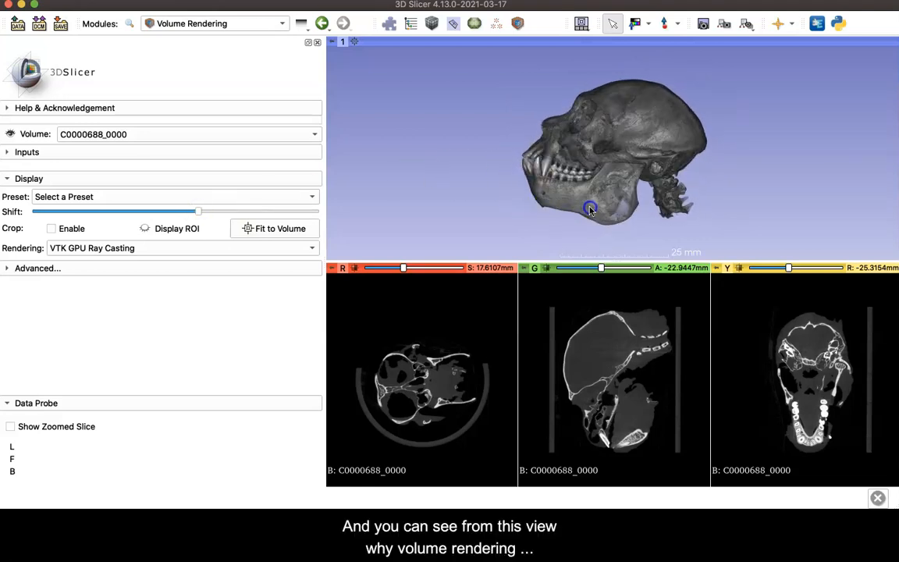
{"action": "left_click_drag", "start_coordinate": [589, 208], "coordinate": [615, 226]}
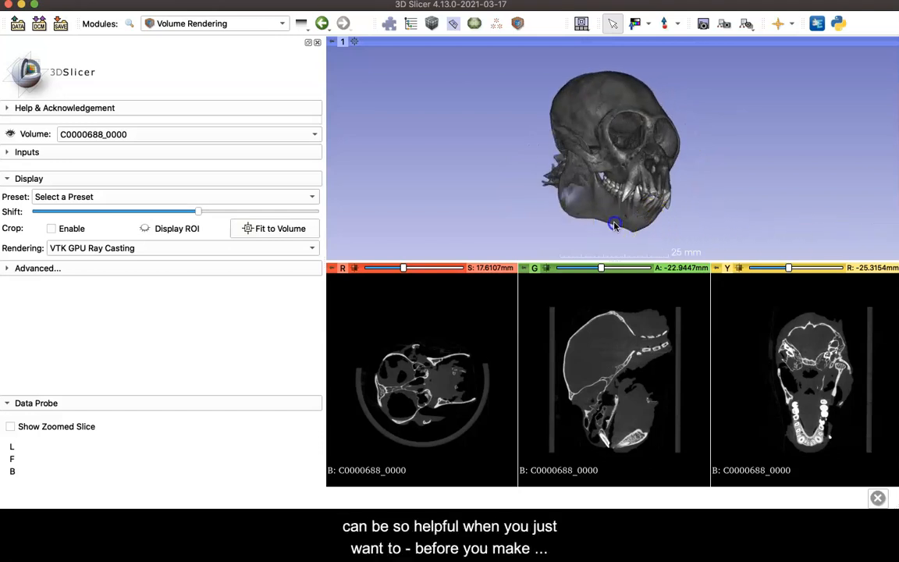
{"action": "left_click_drag", "start_coordinate": [615, 226], "coordinate": [763, 229]}
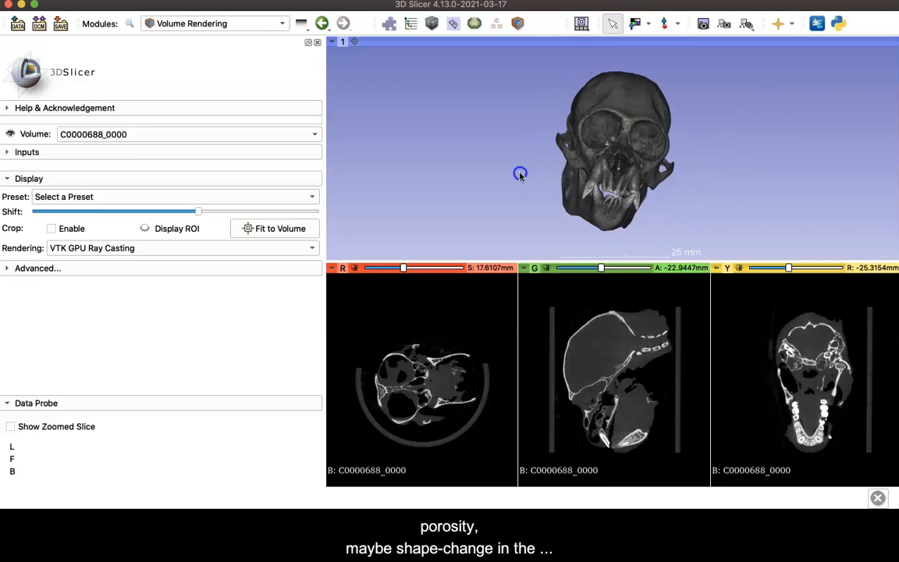
{"action": "left_click_drag", "start_coordinate": [520, 174], "coordinate": [676, 181]}
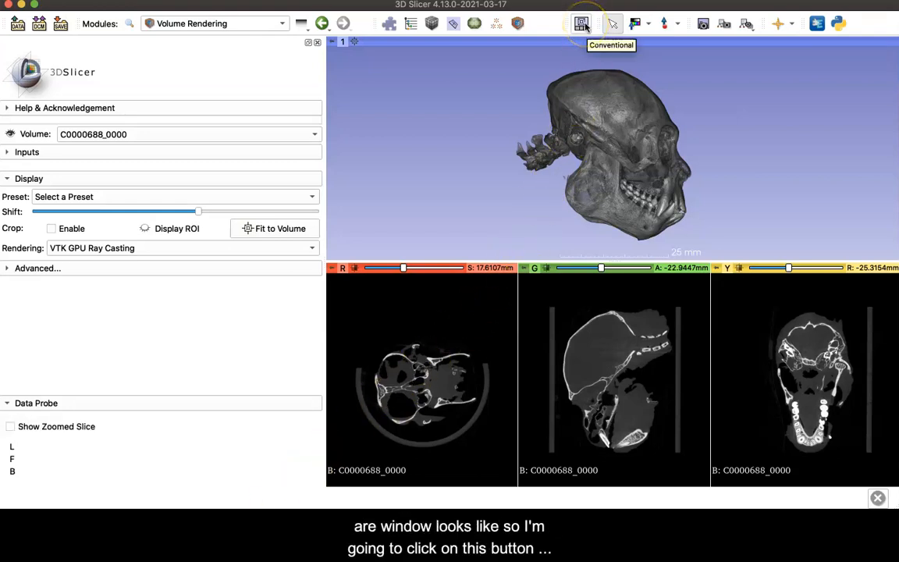
- Choose the '3D only' layout and orbit the rendered skull to a top-down cranium view
{"action": "left_click", "coordinate": [581, 23]}
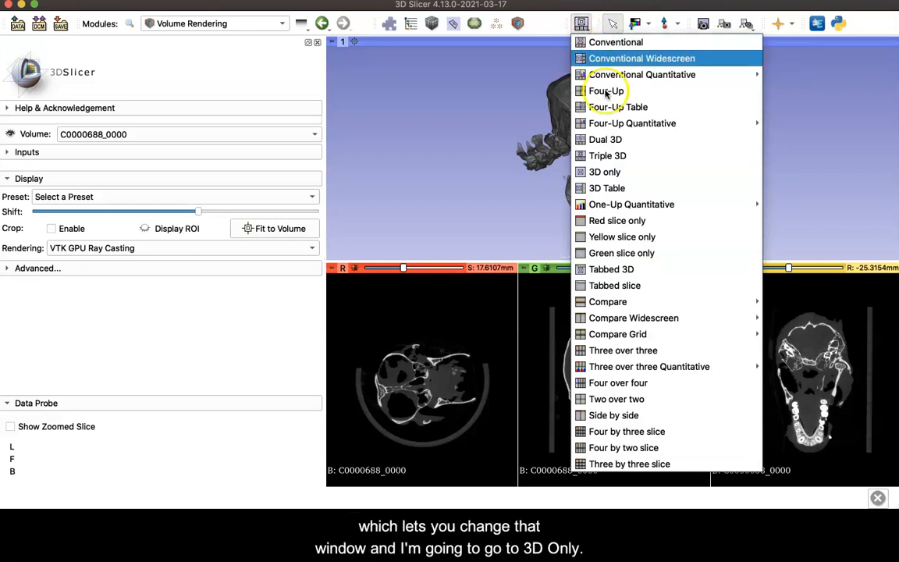
{"action": "left_click", "coordinate": [605, 172]}
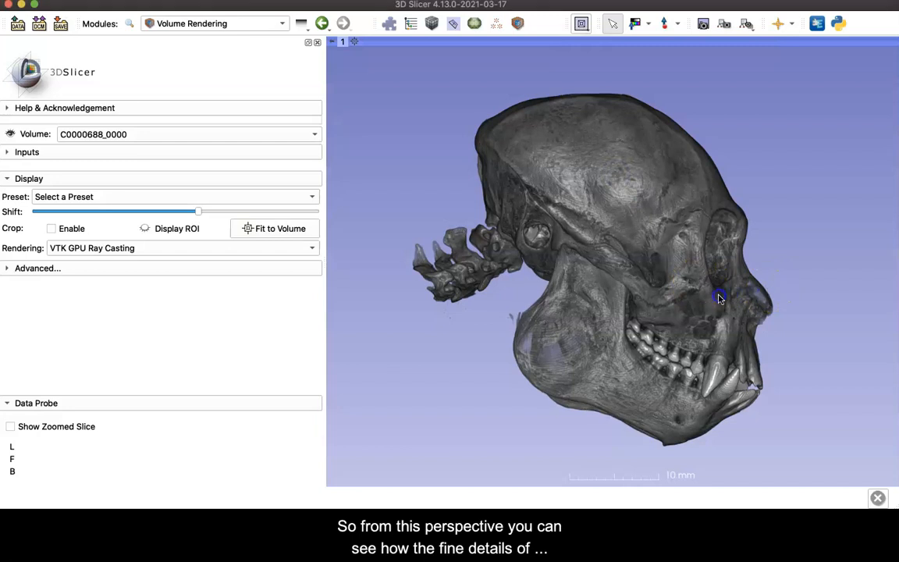
{"action": "left_click_drag", "start_coordinate": [718, 299], "coordinate": [339, 312]}
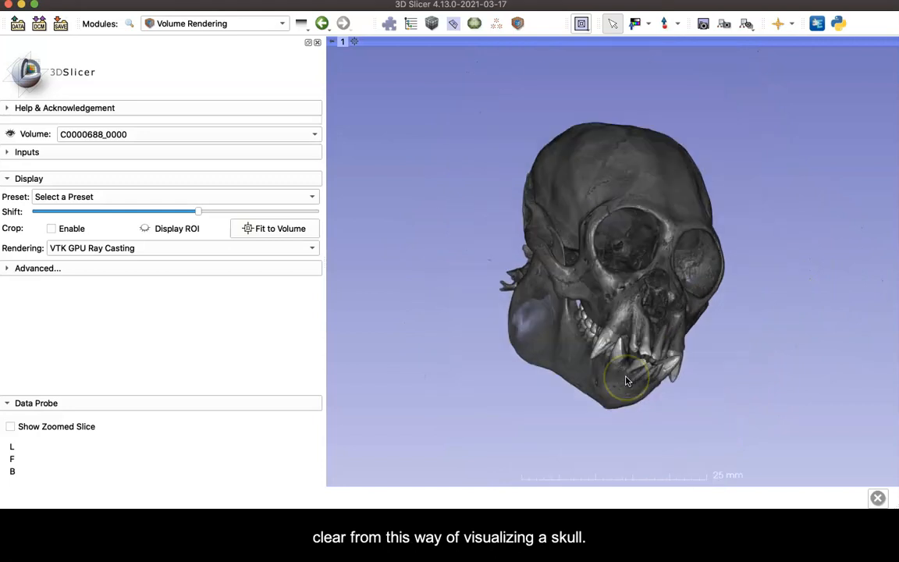
{"action": "left_click_drag", "start_coordinate": [624, 380], "coordinate": [652, 236]}
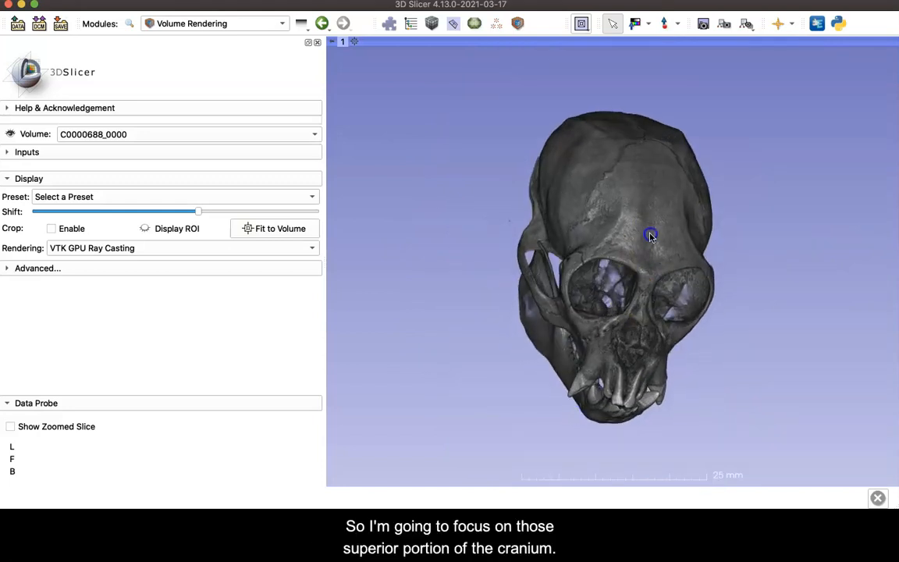
{"action": "left_click_drag", "start_coordinate": [651, 236], "coordinate": [611, 334]}
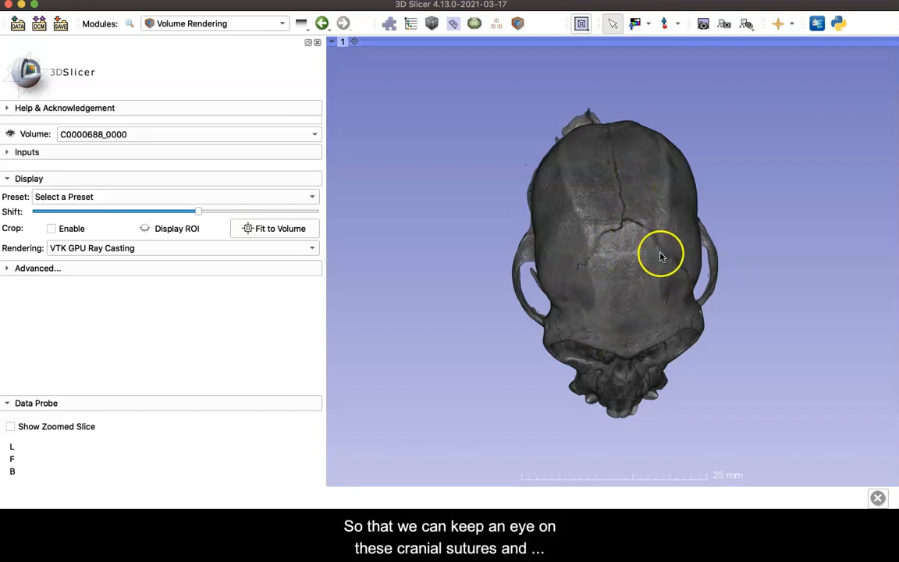
{"action": "mouse_move", "coordinate": [661, 257]}
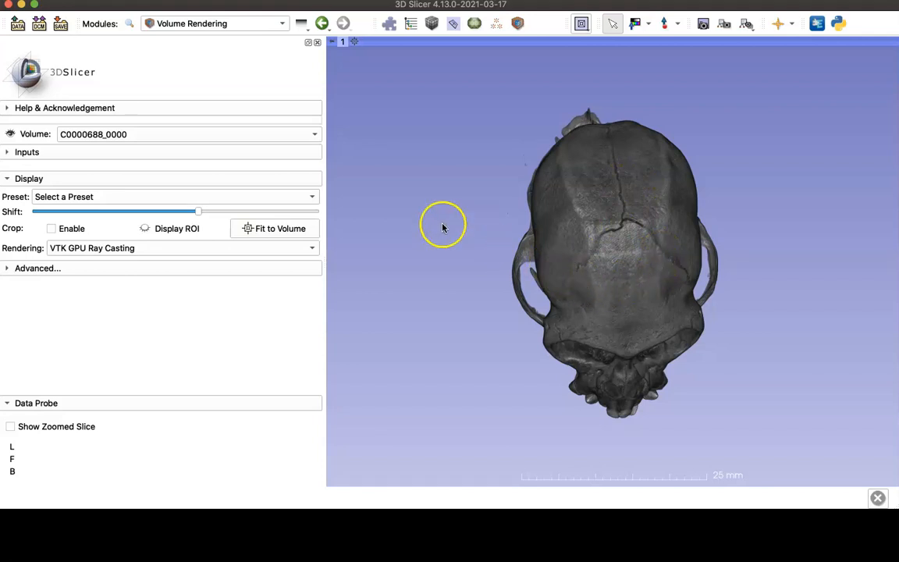
{"action": "left_click", "coordinate": [10, 133]}
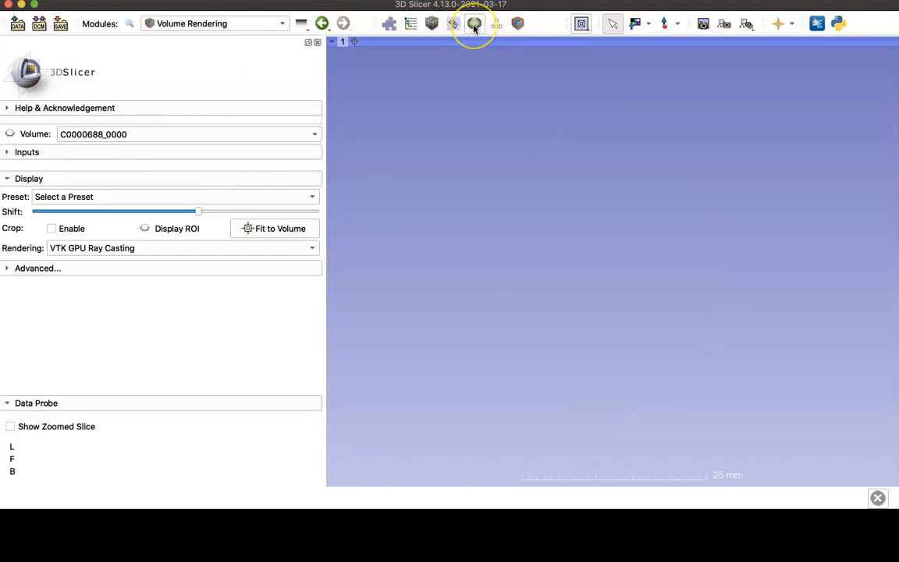
{"action": "mouse_move", "coordinate": [473, 23]}
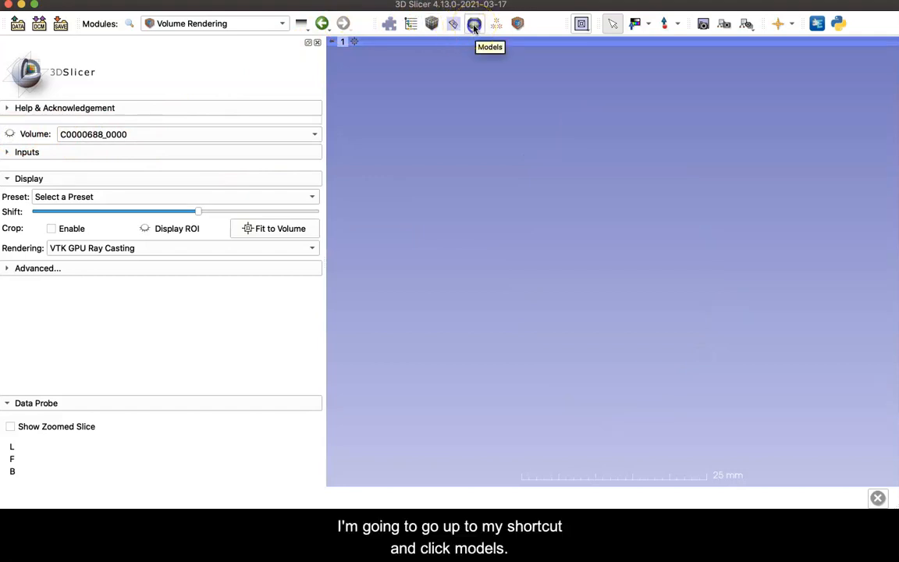
{"action": "left_click", "coordinate": [474, 24]}
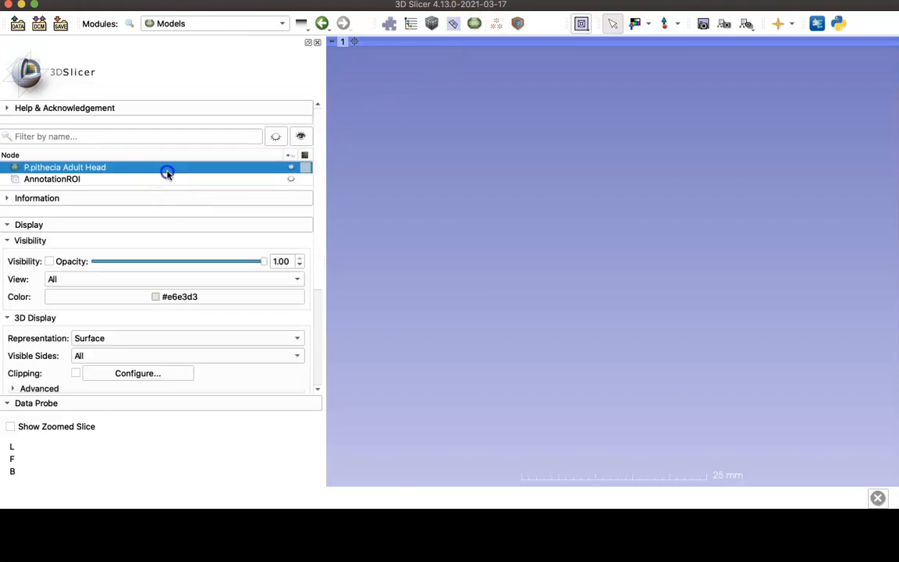
{"action": "left_click", "coordinate": [49, 262]}
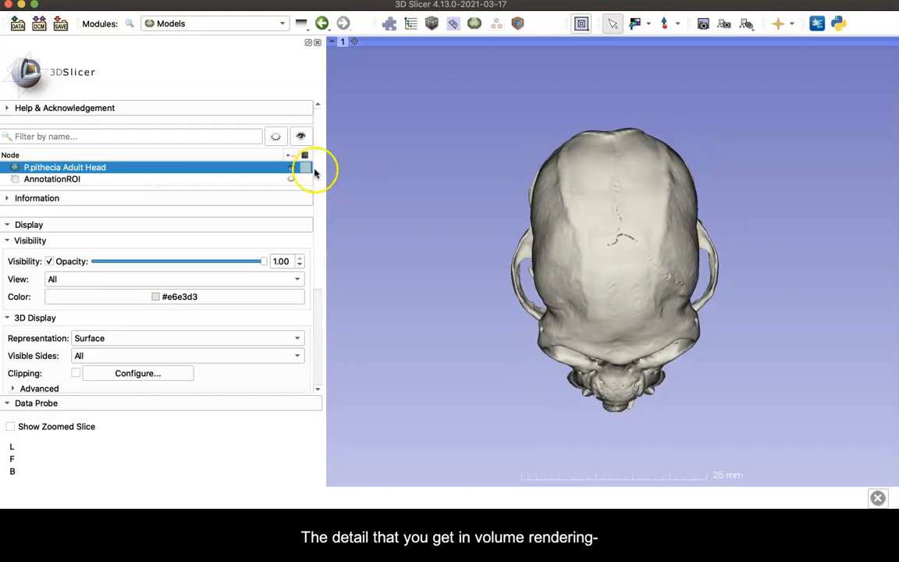
{"action": "left_click", "coordinate": [520, 24]}
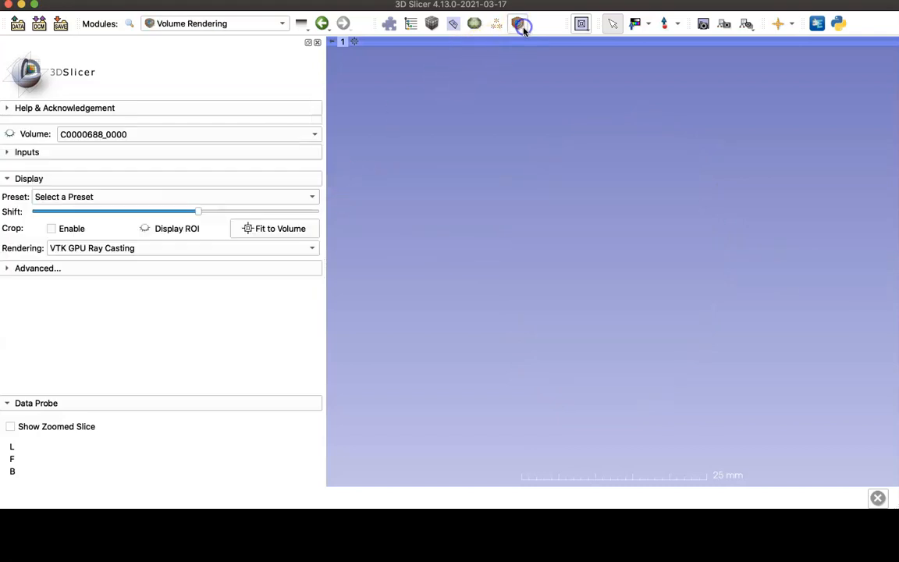
{"action": "left_click", "coordinate": [520, 23]}
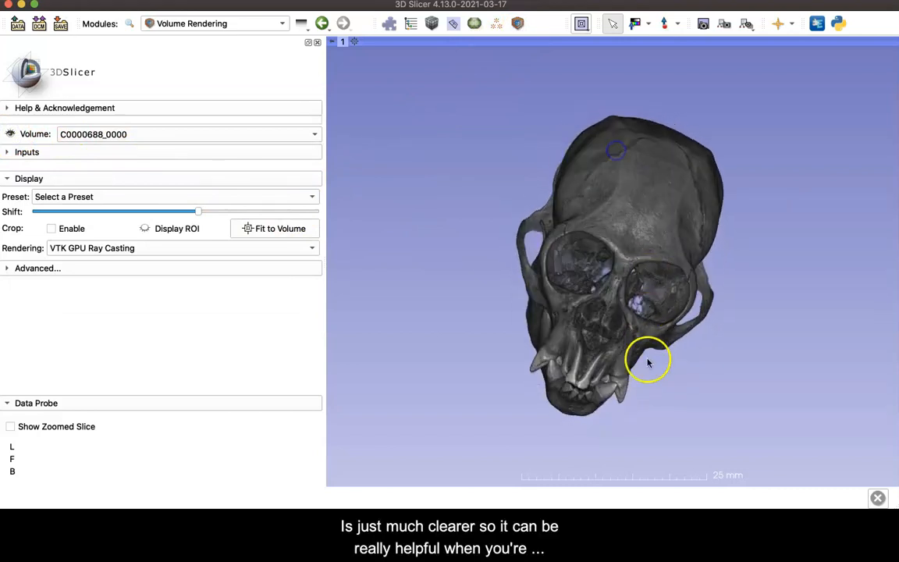
{"action": "left_click_drag", "start_coordinate": [647, 361], "coordinate": [365, 262]}
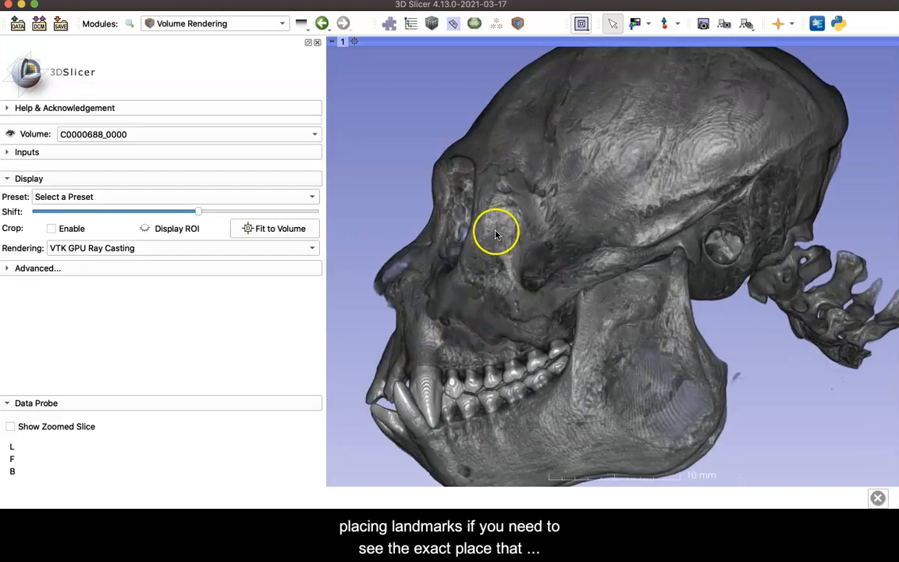
{"action": "left_click_drag", "start_coordinate": [496, 234], "coordinate": [714, 276]}
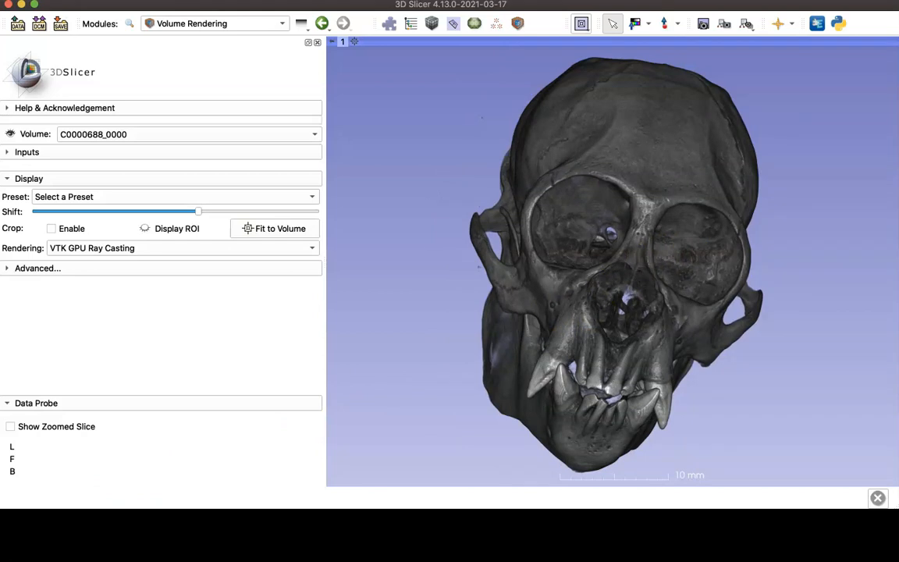
{"action": "left_click_drag", "start_coordinate": [612, 234], "coordinate": [673, 382]}
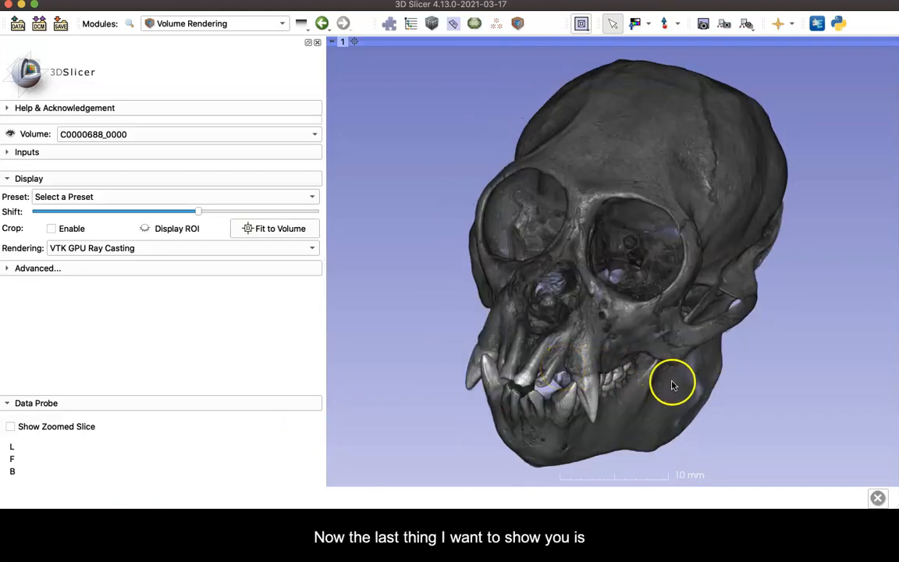
{"action": "left_click_drag", "start_coordinate": [673, 383], "coordinate": [524, 363]}
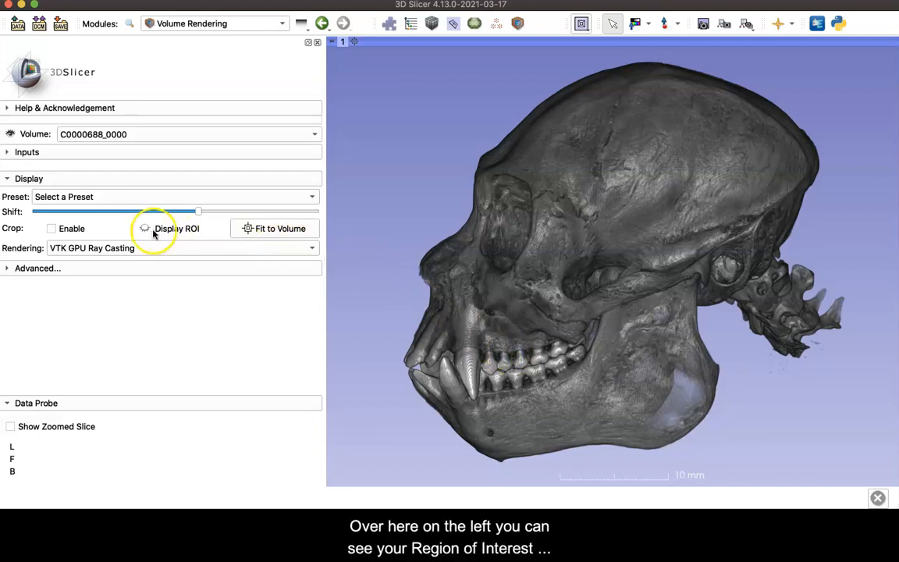
- Tick Crop Enable, toggle the Display ROI eye to show the box, and zoom out
{"action": "left_click", "coordinate": [144, 227]}
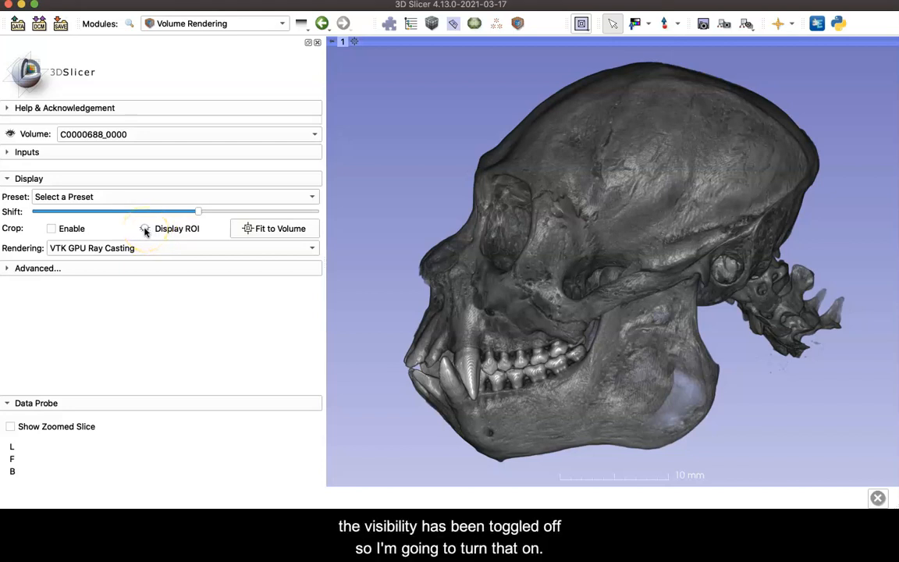
{"action": "left_click", "coordinate": [51, 228]}
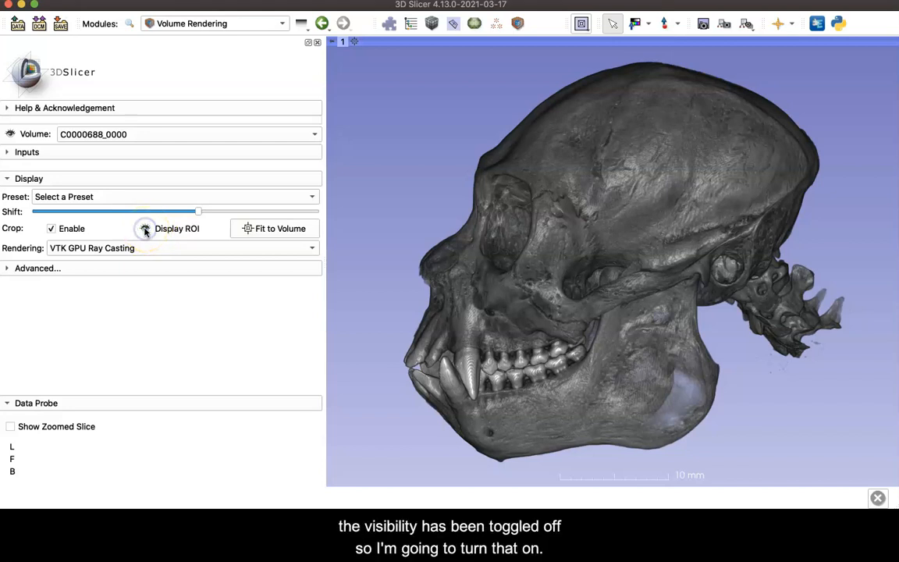
{"action": "left_click", "coordinate": [145, 227]}
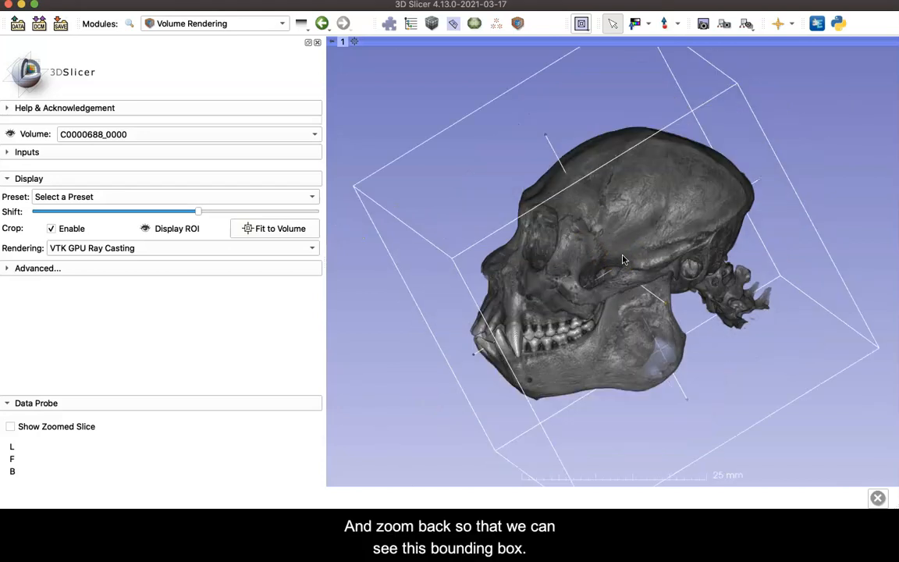
{"action": "scroll", "scroll_direction": "down", "scroll_amount": 3}
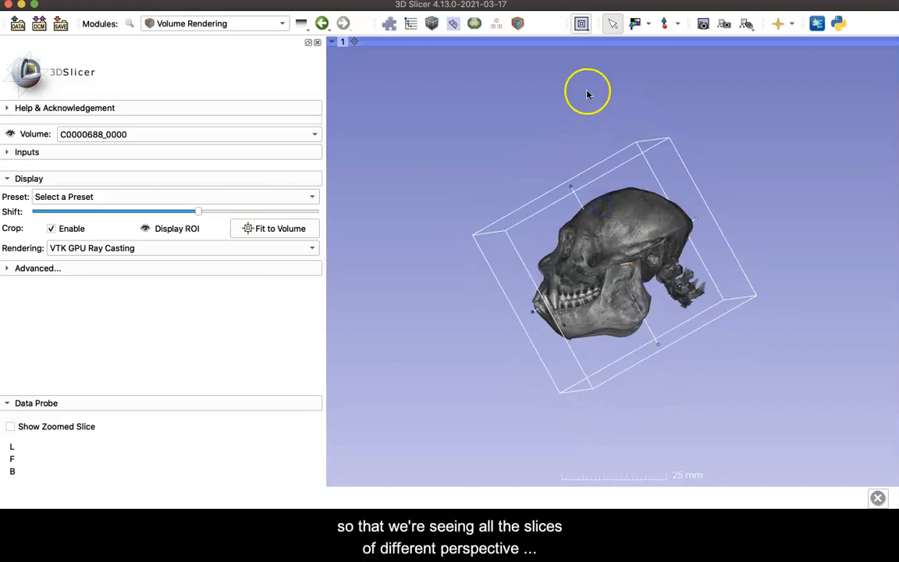
- Switch to the Conventional layout and drag the ROI handles to trim, then widen the crop box
{"action": "left_click", "coordinate": [582, 24]}
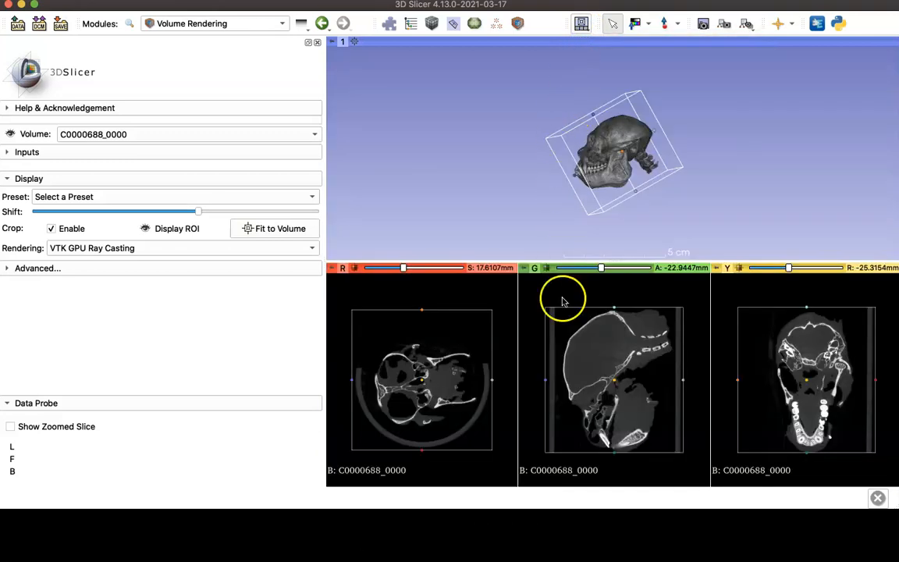
{"action": "mouse_move", "coordinate": [550, 382]}
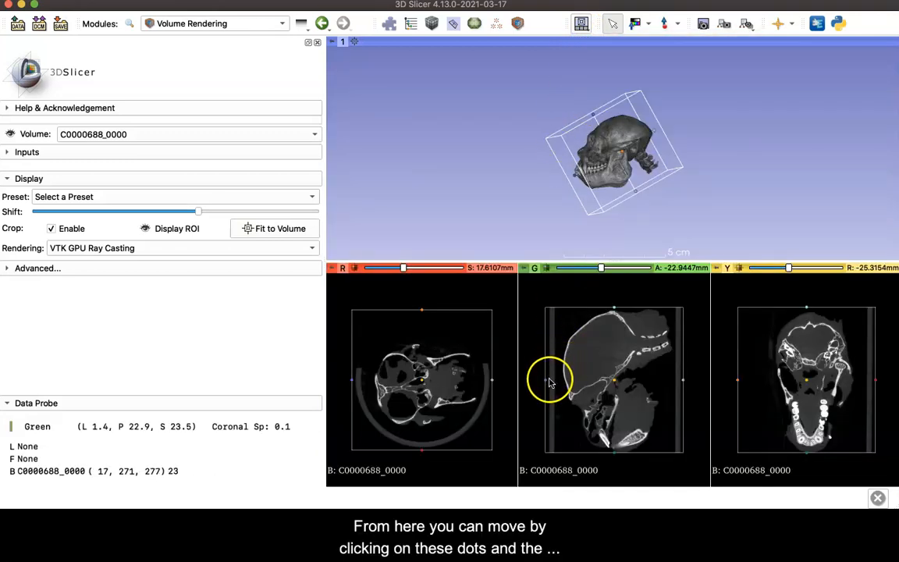
{"action": "mouse_move", "coordinate": [424, 315]}
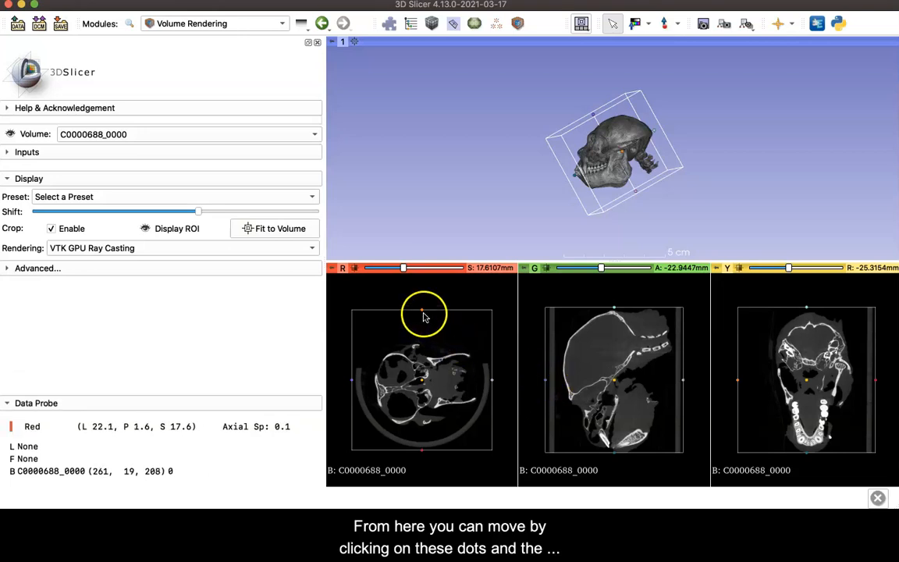
{"action": "mouse_move", "coordinate": [494, 389]}
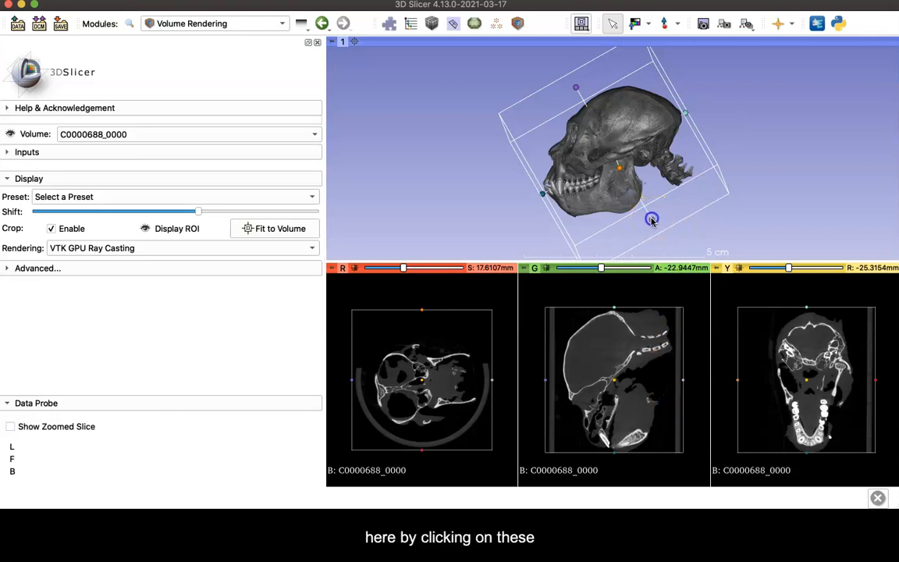
{"action": "left_click_drag", "start_coordinate": [651, 218], "coordinate": [624, 191]}
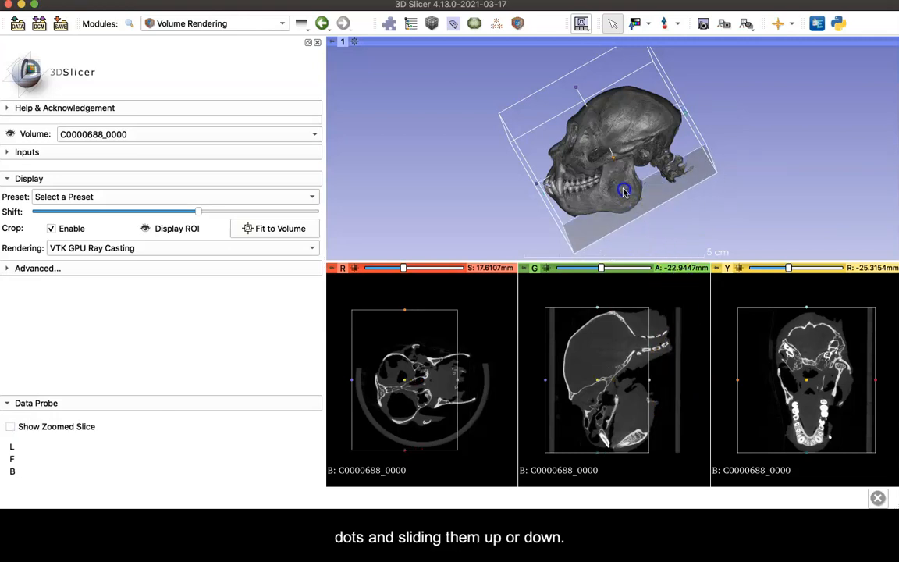
{"action": "left_click_drag", "start_coordinate": [624, 191], "coordinate": [616, 181]}
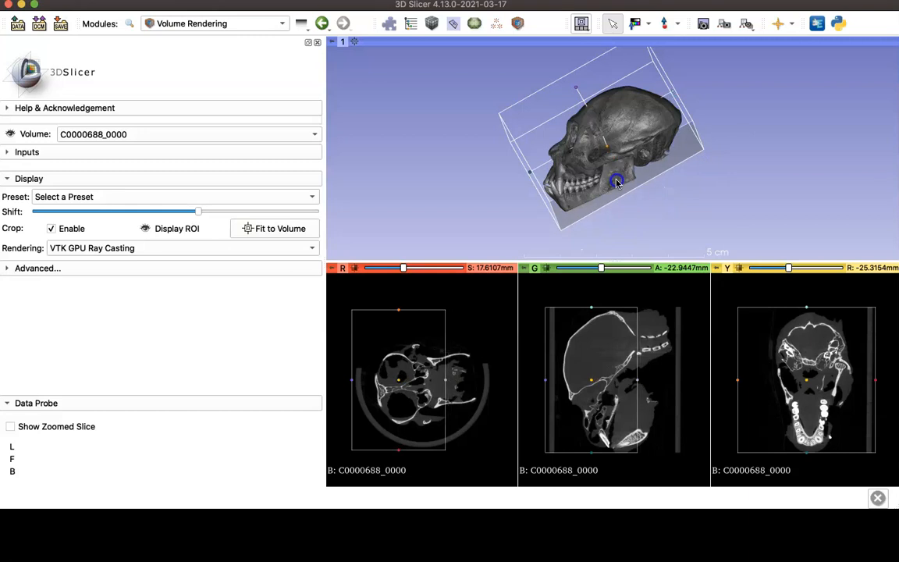
{"action": "left_click_drag", "start_coordinate": [617, 181], "coordinate": [660, 169]}
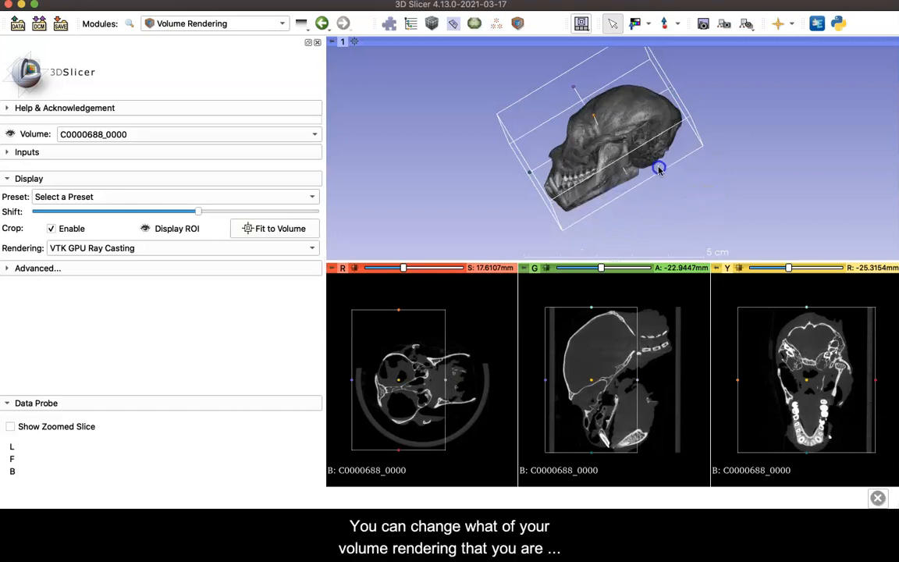
{"action": "left_click_drag", "start_coordinate": [659, 169], "coordinate": [597, 124]}
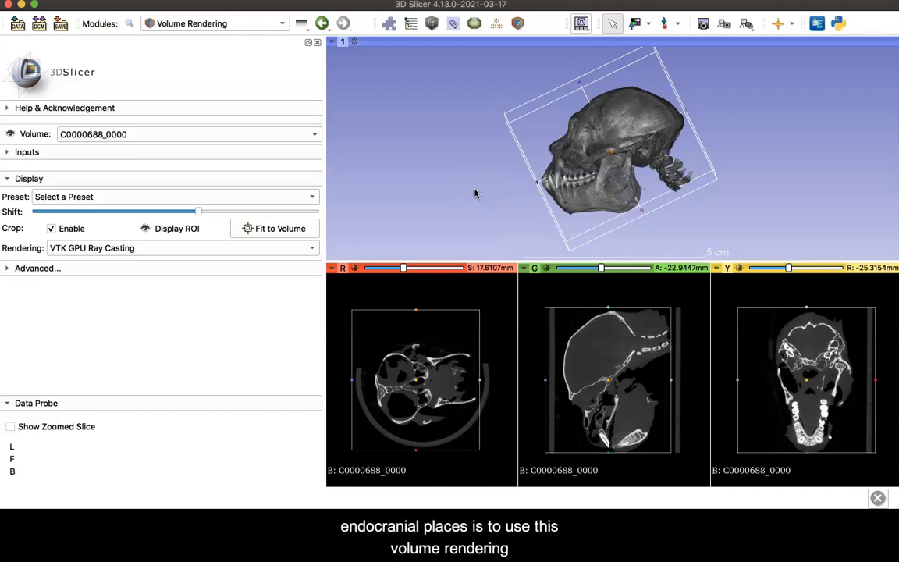
{"action": "mouse_move", "coordinate": [570, 334]}
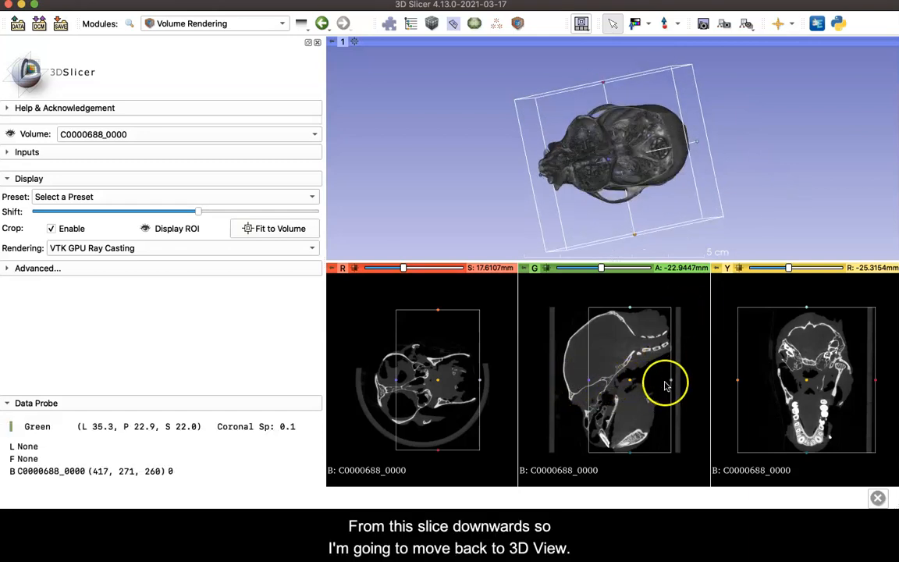
- Select the '3D only' layout and rotate the cropped skull slightly
{"action": "left_click", "coordinate": [581, 24]}
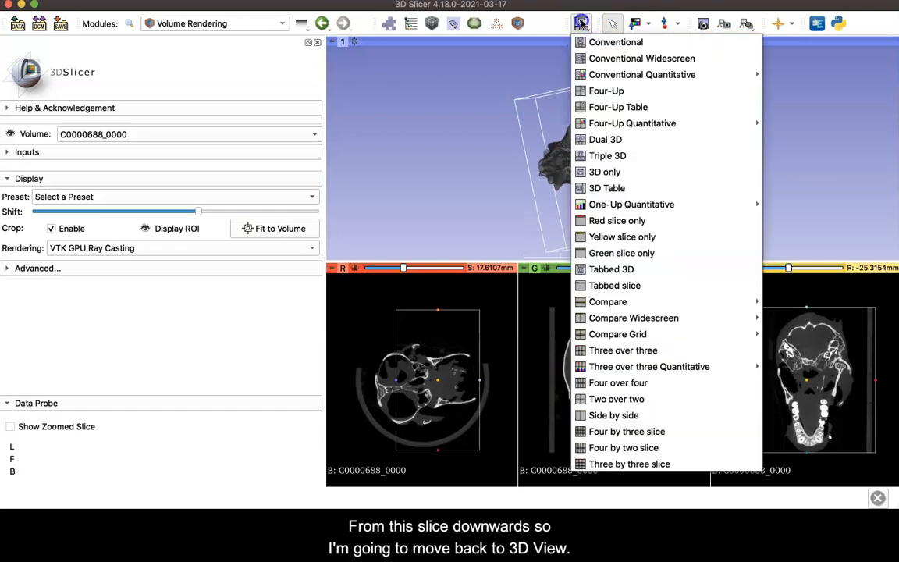
{"action": "left_click", "coordinate": [615, 42]}
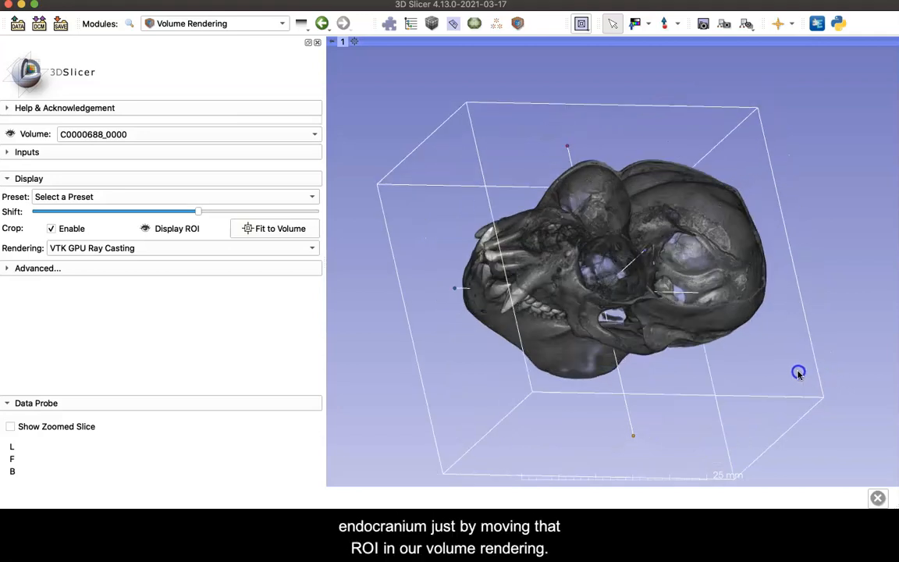
{"action": "left_click_drag", "start_coordinate": [798, 373], "coordinate": [788, 371]}
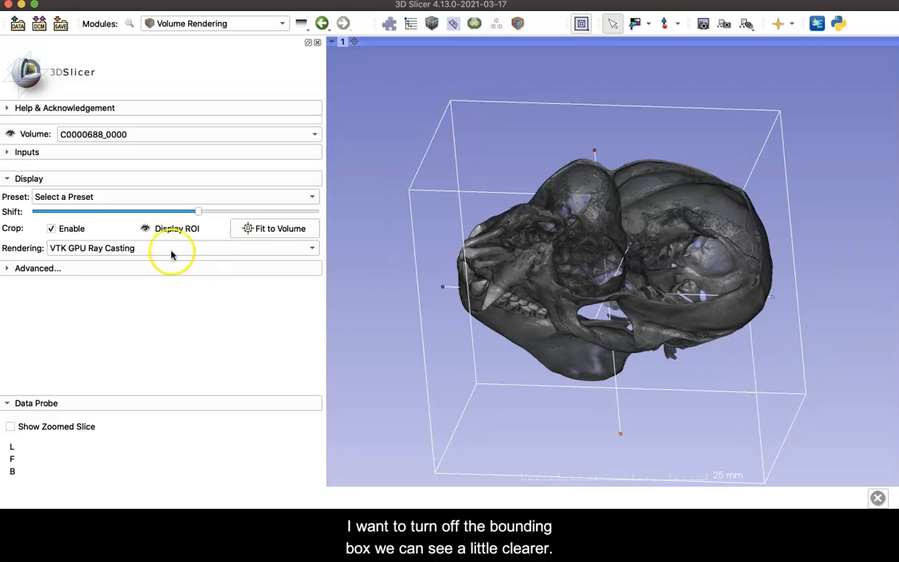
- Toggle the Display ROI box off, nudge the rendering shift, and orbit to view the braincase interior
{"action": "left_click", "coordinate": [146, 228]}
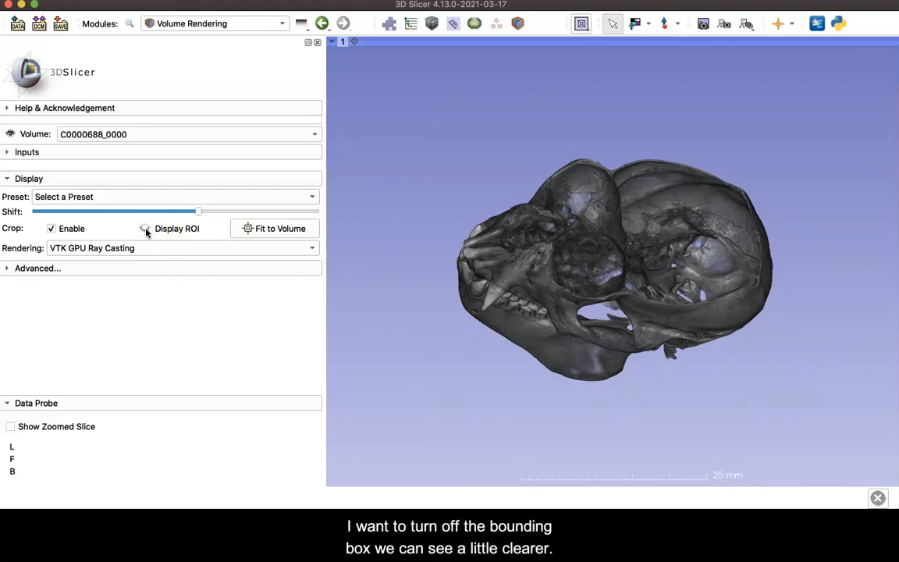
{"action": "left_click", "coordinate": [143, 228]}
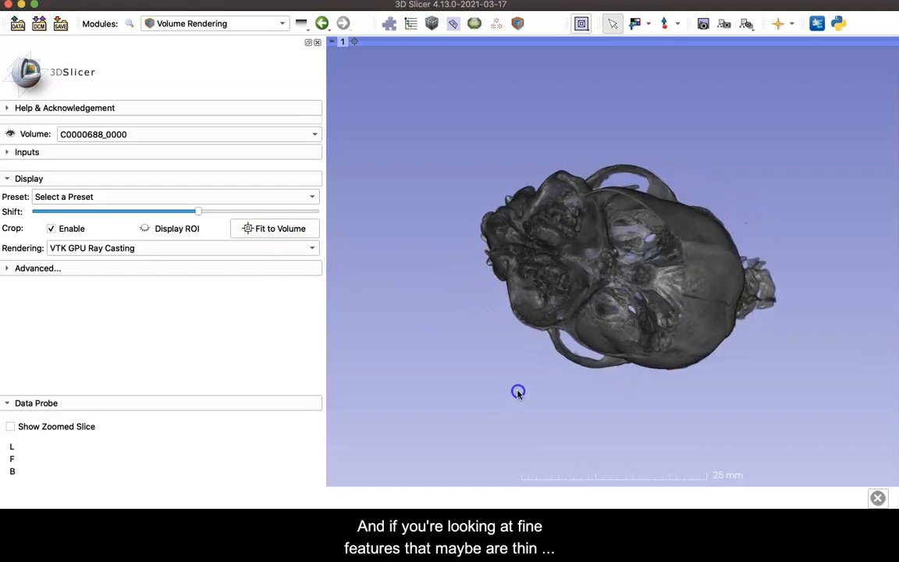
{"action": "left_click_drag", "start_coordinate": [518, 391], "coordinate": [609, 351]}
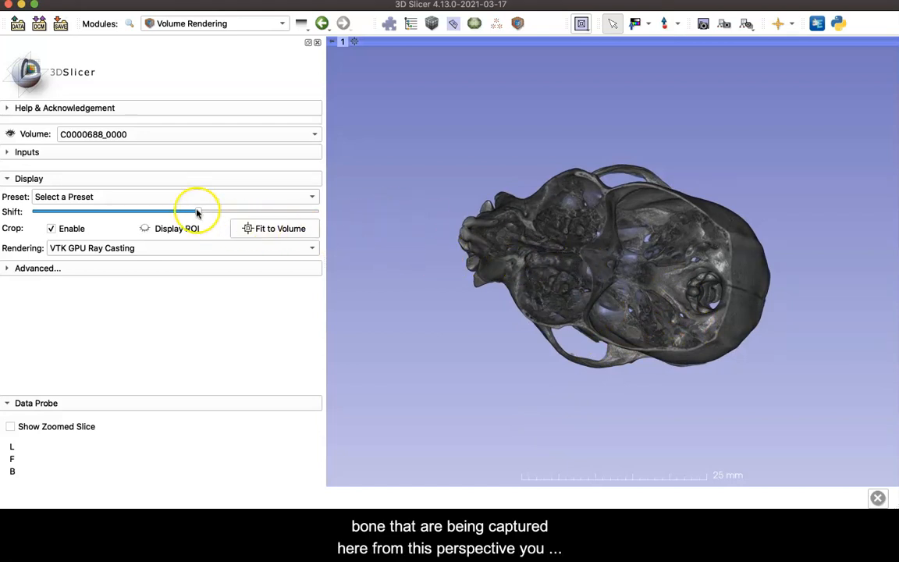
{"action": "left_click_drag", "start_coordinate": [195, 212], "coordinate": [202, 211]}
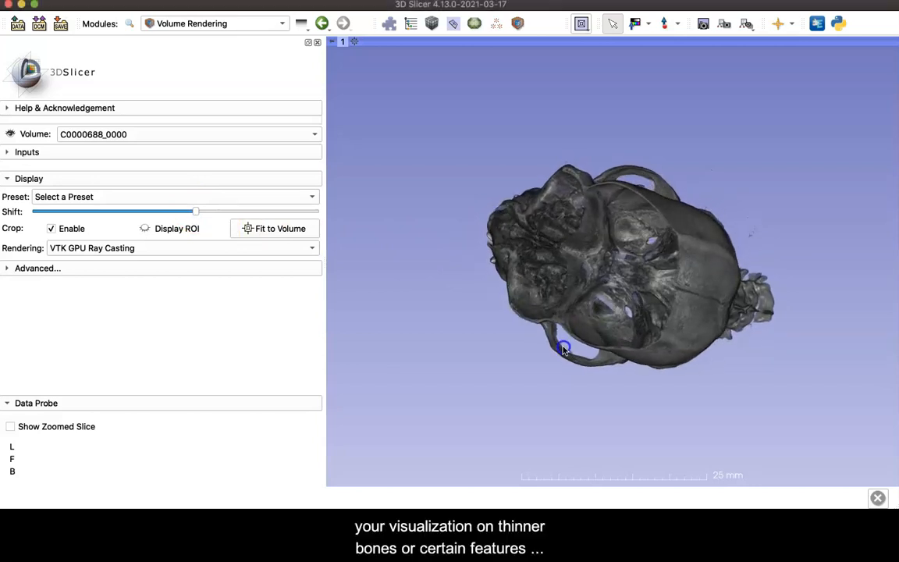
{"action": "left_click_drag", "start_coordinate": [563, 350], "coordinate": [708, 291]}
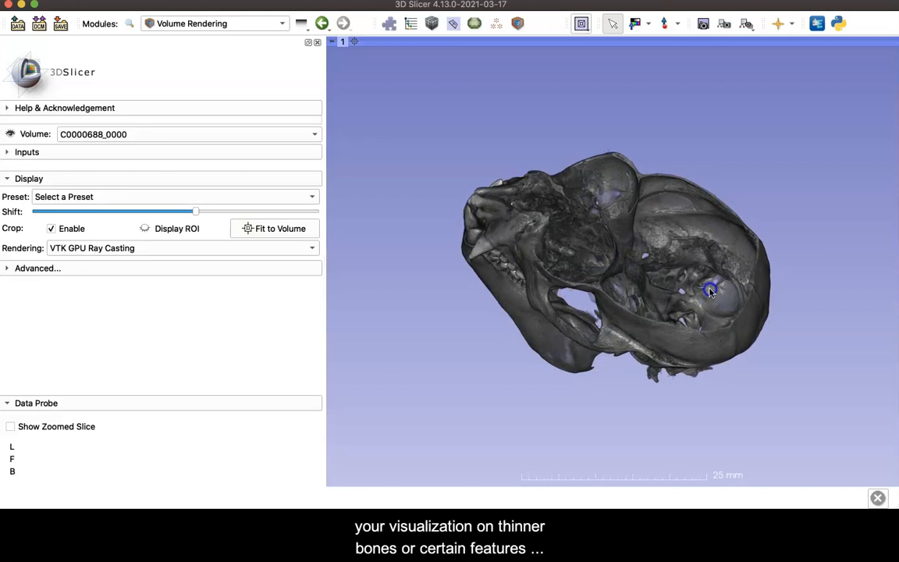
{"action": "left_click_drag", "start_coordinate": [708, 289], "coordinate": [800, 154]}
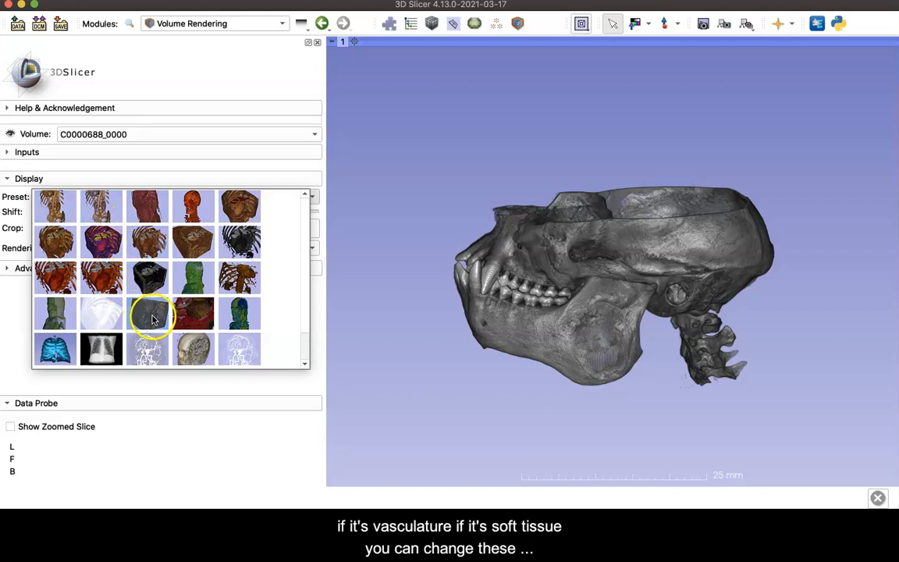
{"action": "mouse_move", "coordinate": [152, 316]}
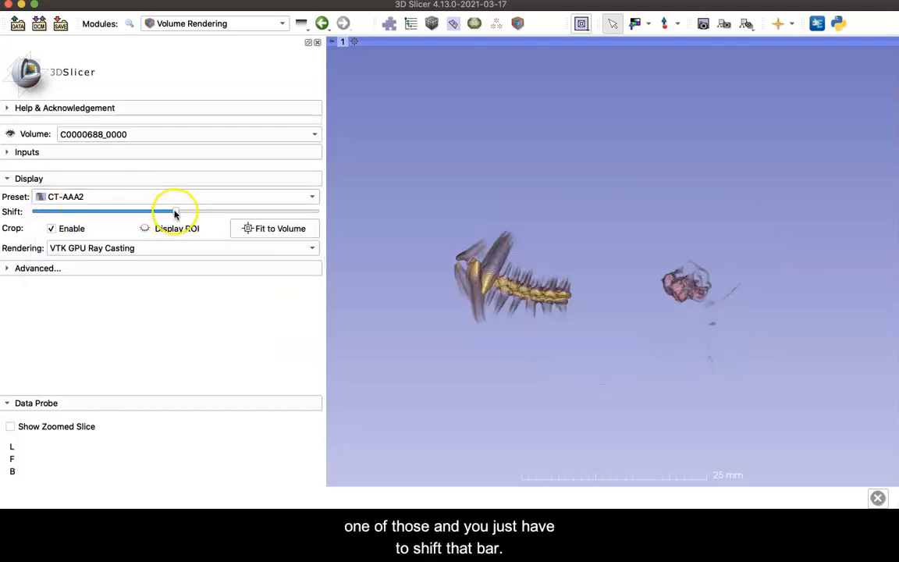
- Tune the CT-AAA2 shift until the skull renders gold, then rotate to its other side
{"action": "left_click_drag", "start_coordinate": [176, 212], "coordinate": [170, 211]}
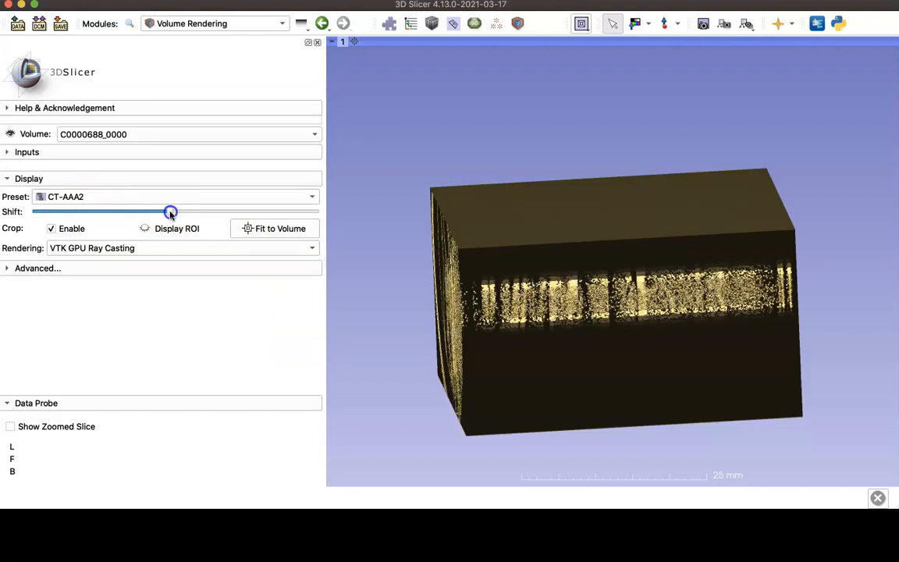
{"action": "left_click_drag", "start_coordinate": [170, 211], "coordinate": [174, 211]}
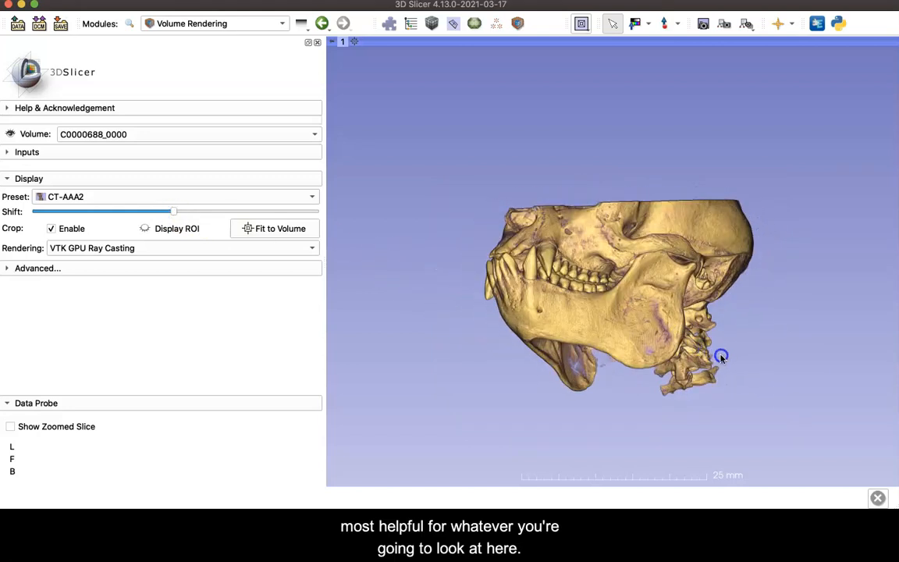
{"action": "left_click_drag", "start_coordinate": [721, 355], "coordinate": [663, 359]}
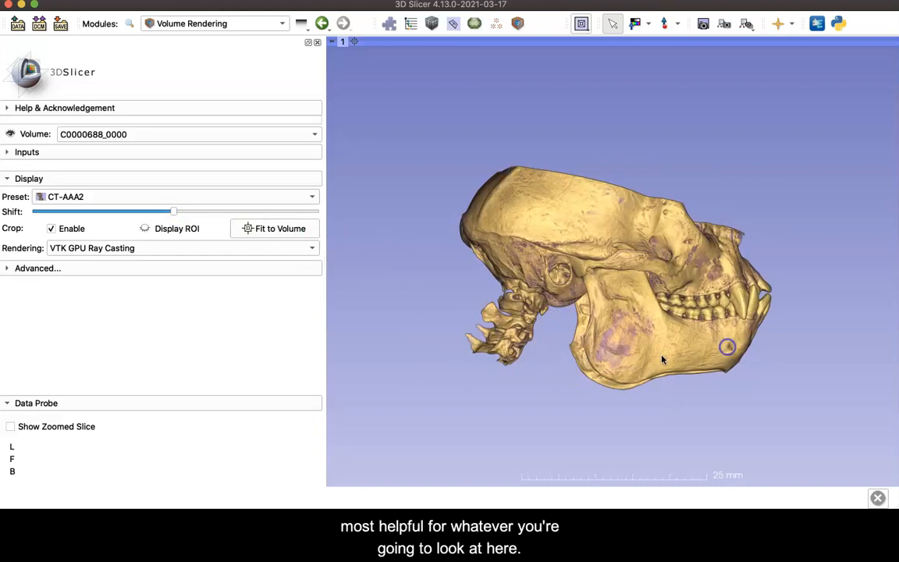